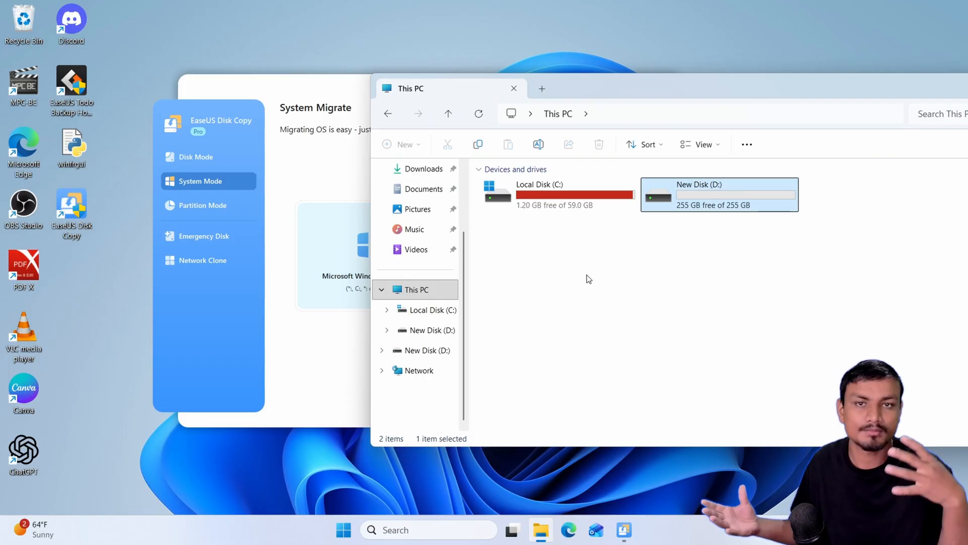
# - Close the This PC window showing the migrated 255 GB disk and return to the desktop
pyautogui.click(196, 156)
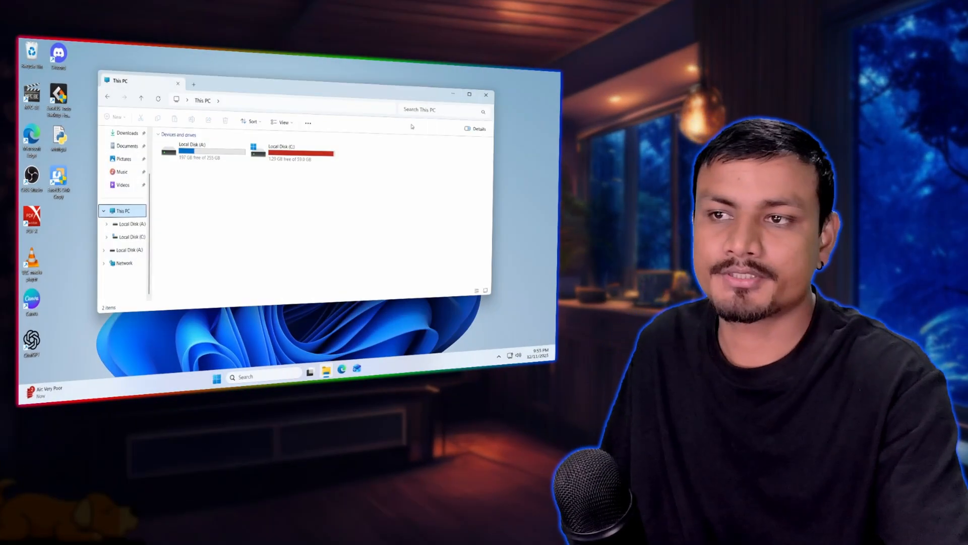
pyautogui.click(486, 95)
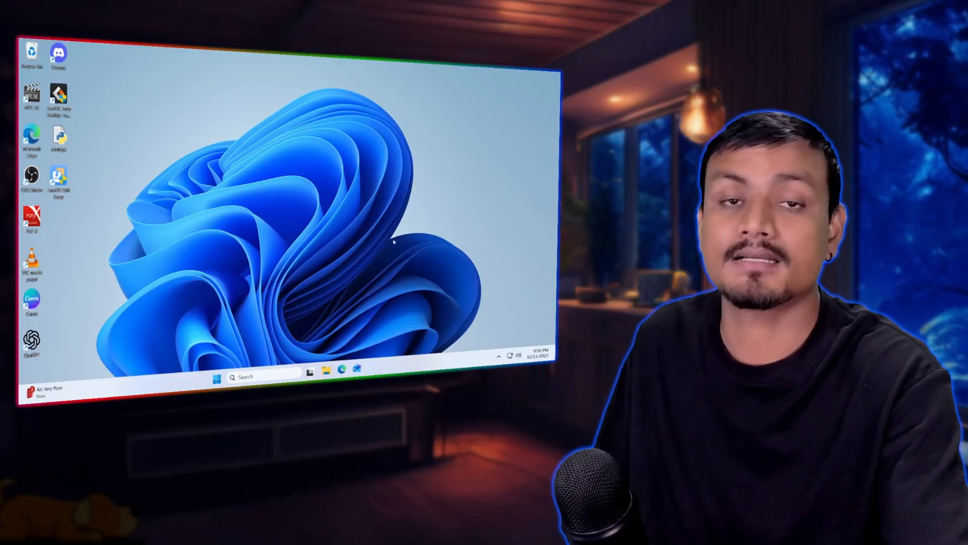